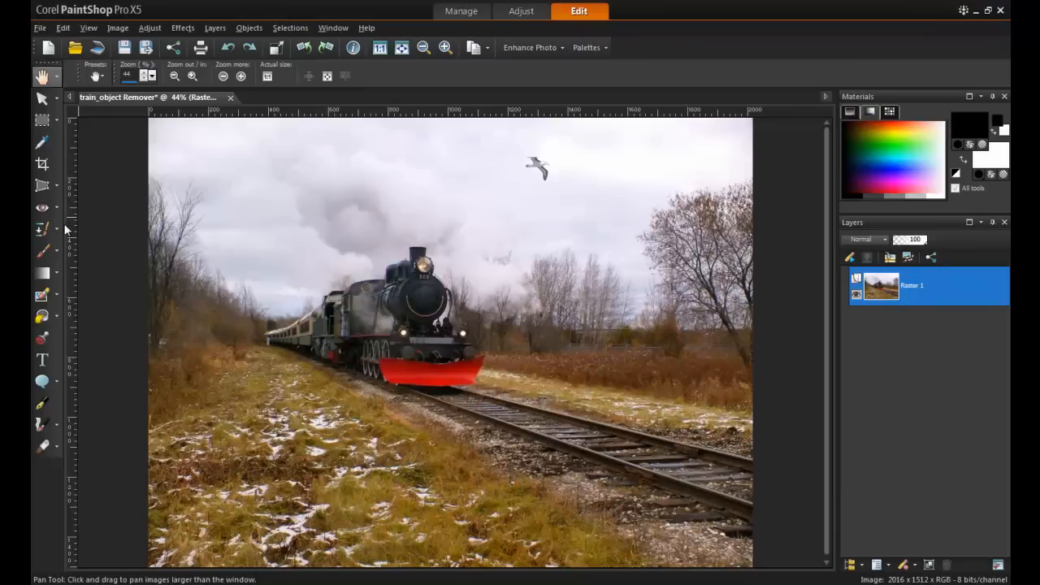
- Switch from the Clone brush flyout to the Object Remover tool
click(42, 229)
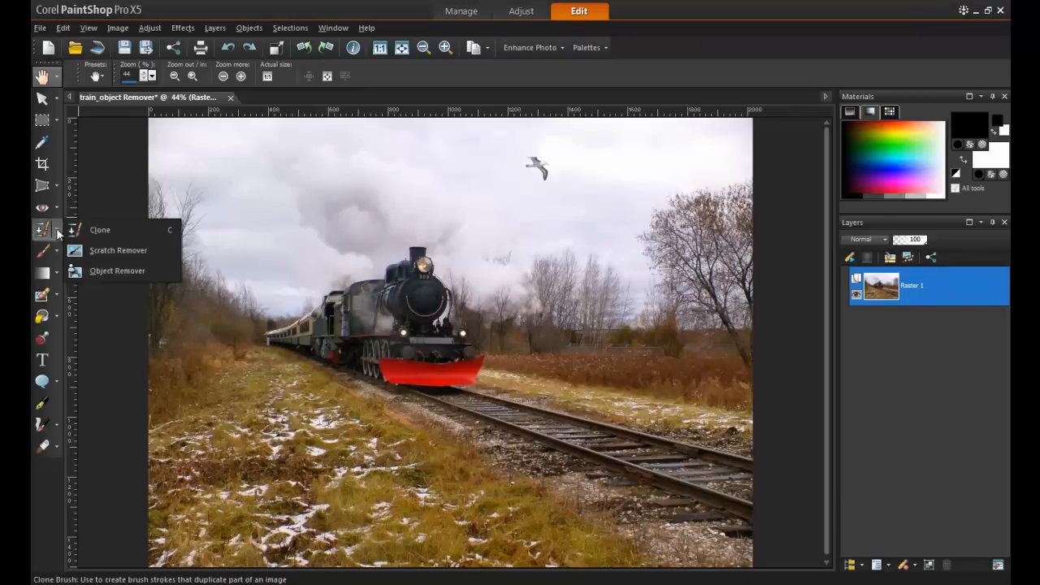
mouse_move(117, 271)
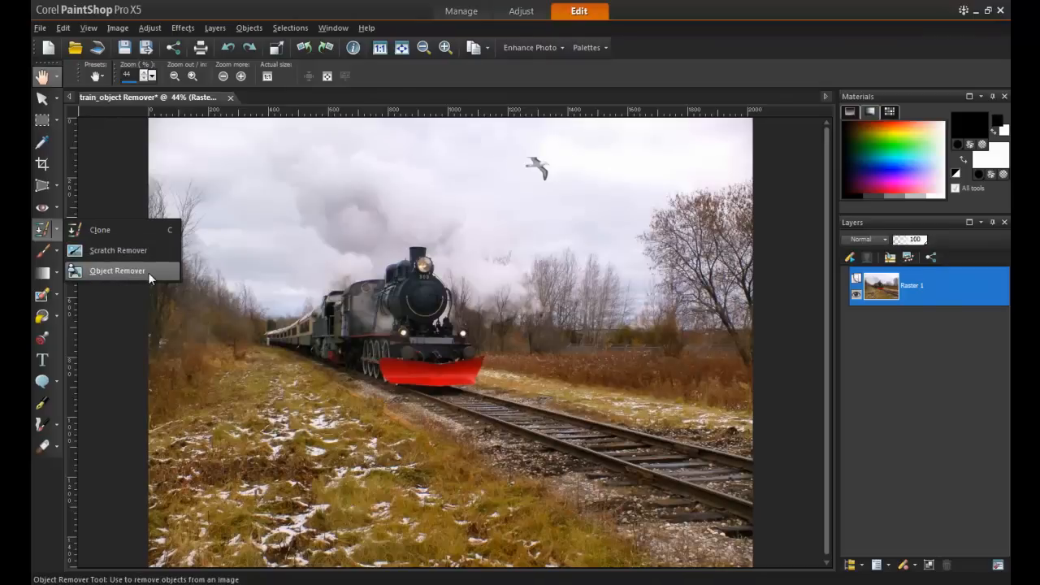
click(117, 270)
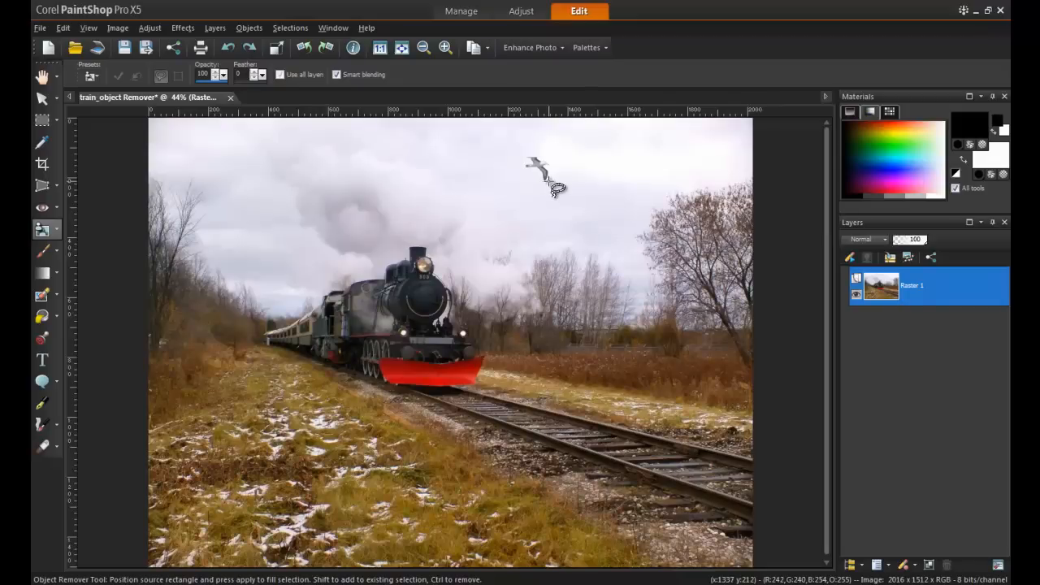
mouse_move(552, 167)
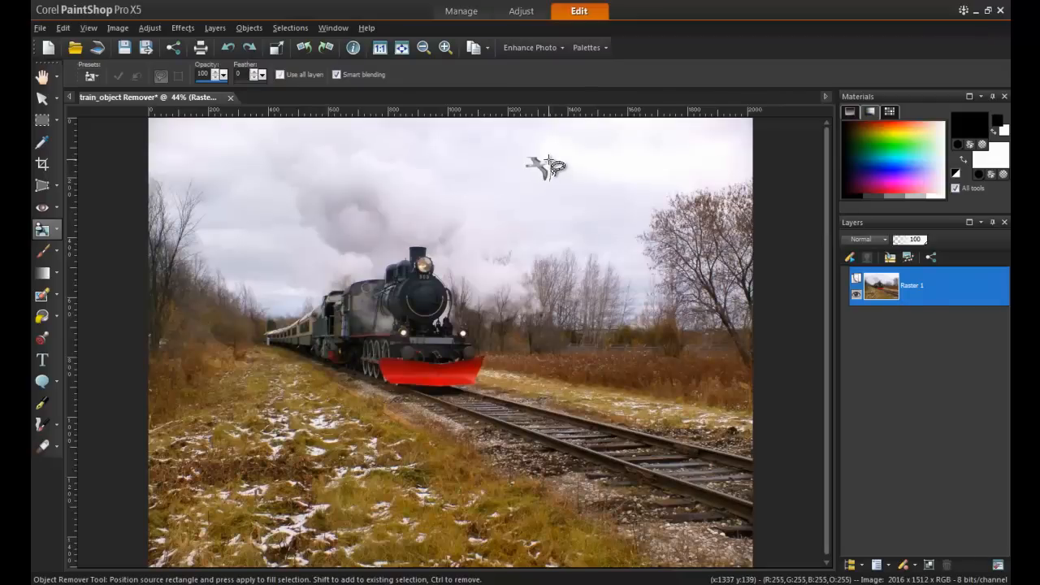
mouse_move(534, 168)
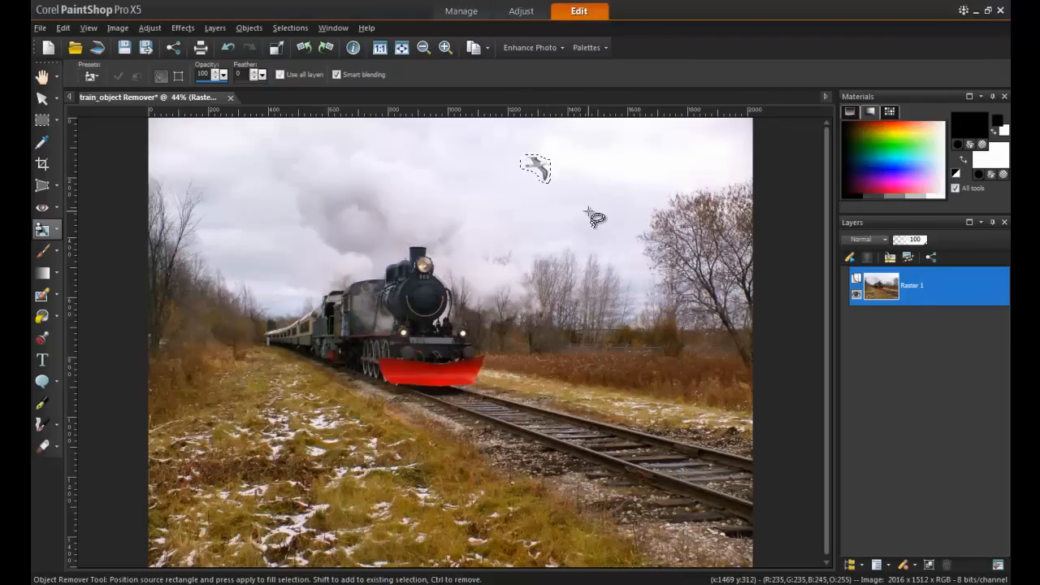
mouse_move(178, 75)
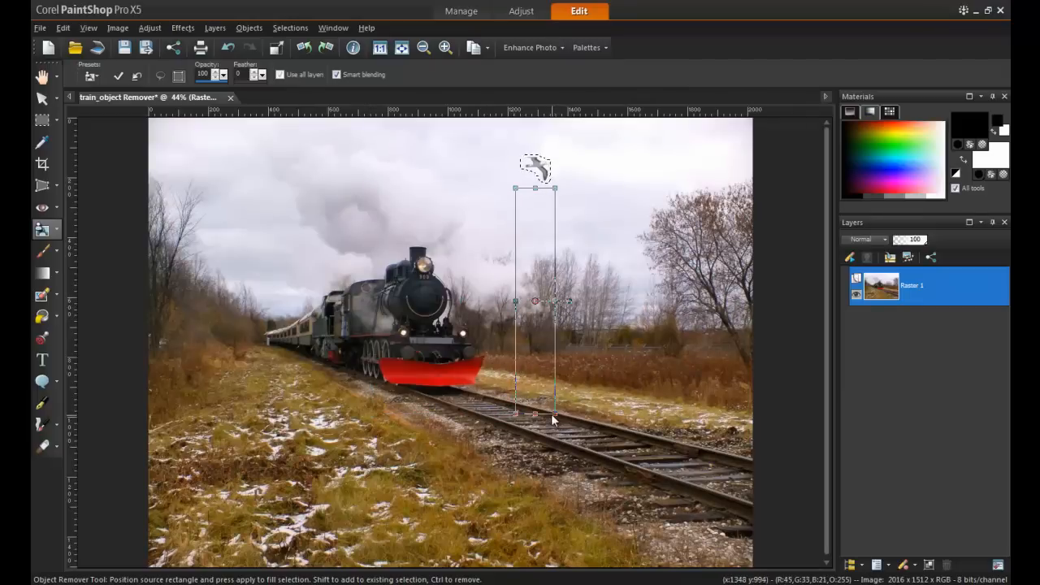
- Shrink the source rectangle onto plain sky just below the seagull
drag(535, 418, 558, 223)
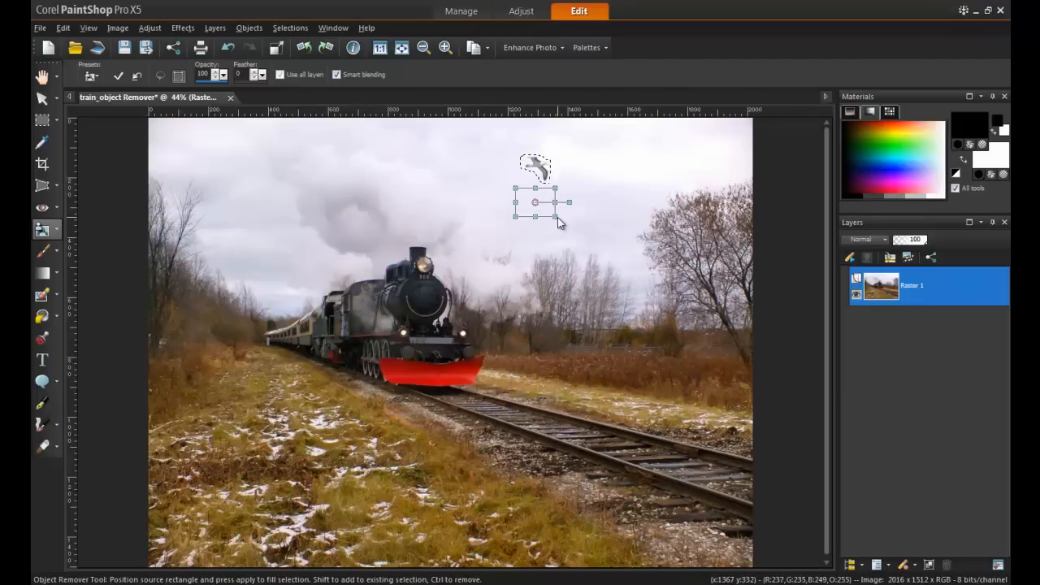
mouse_move(672, 305)
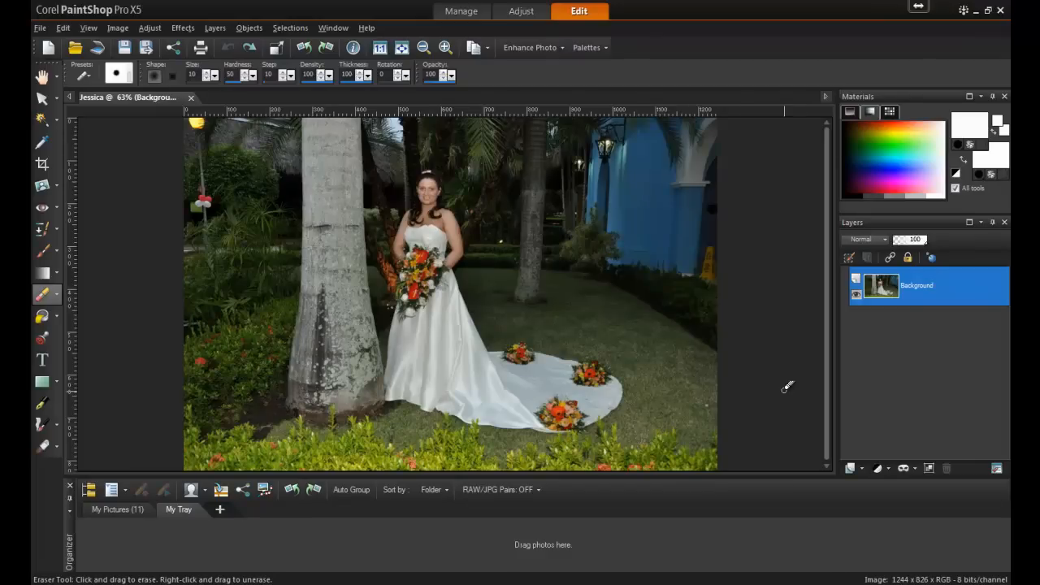
- In Image > Smart Carver, paint the left-edge balloon pole red for removal
click(118, 27)
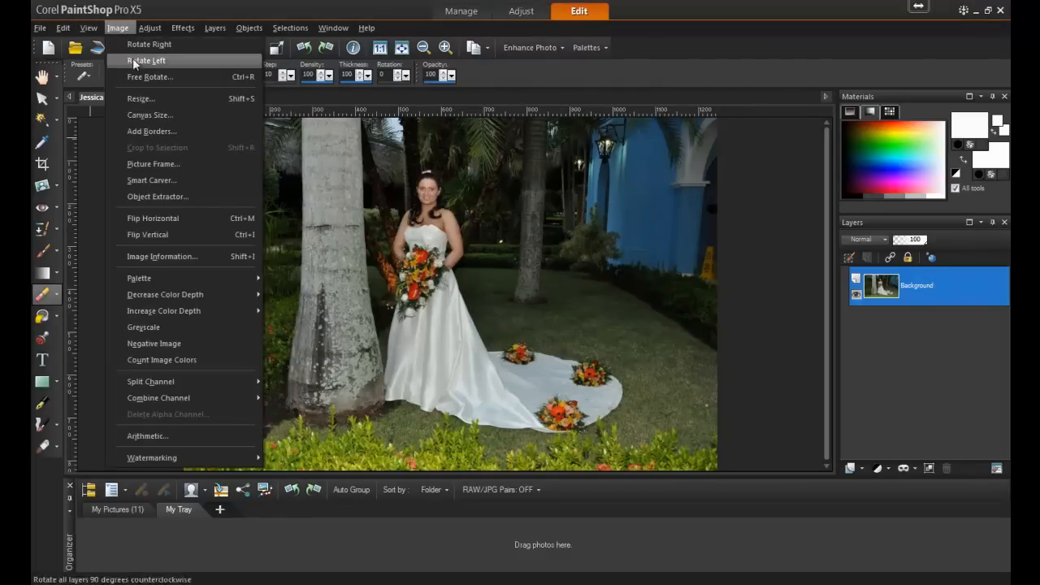
click(151, 180)
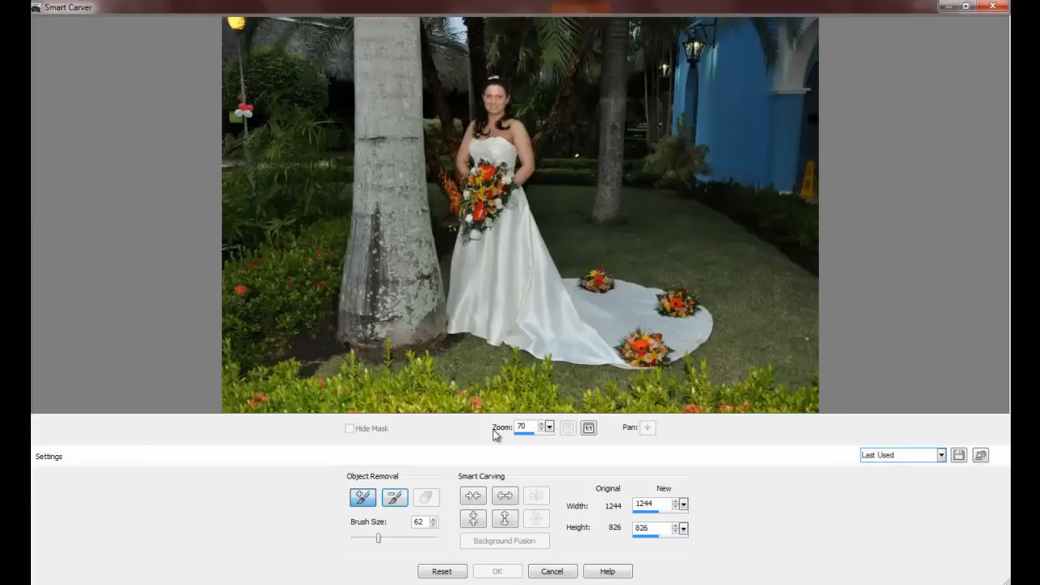
mouse_move(395, 496)
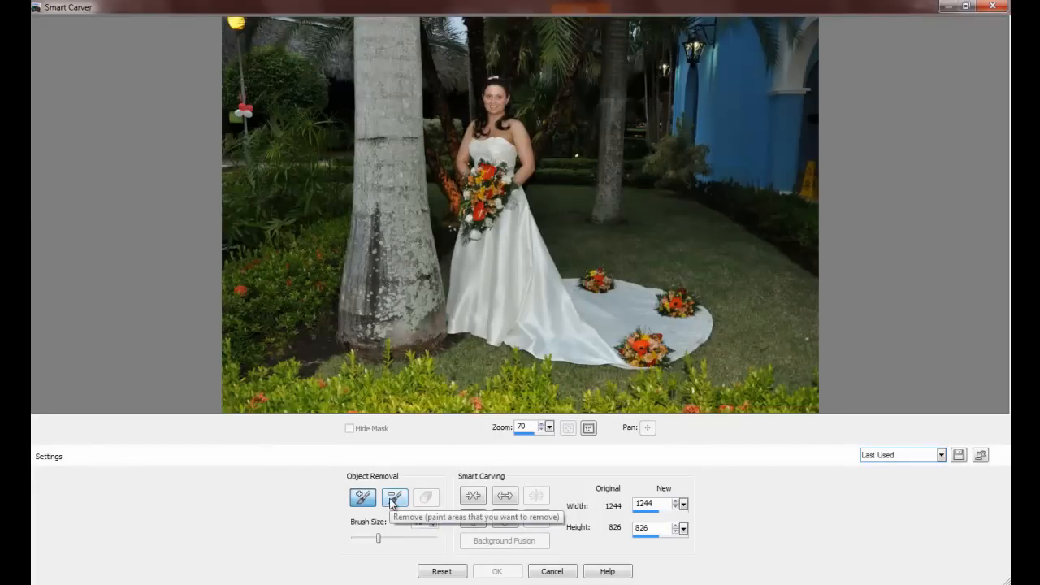
click(394, 496)
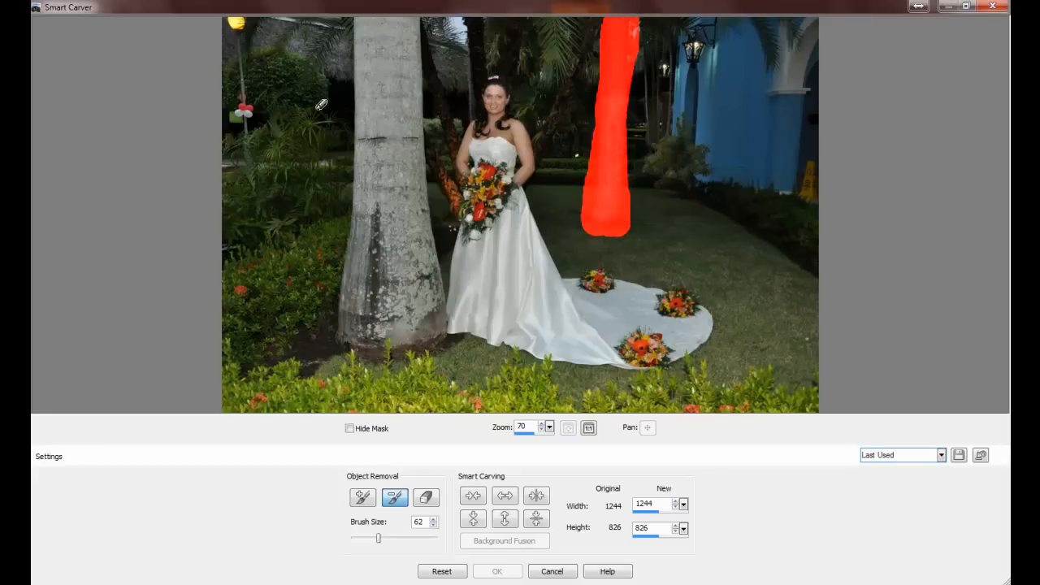
drag(244, 32, 248, 150)
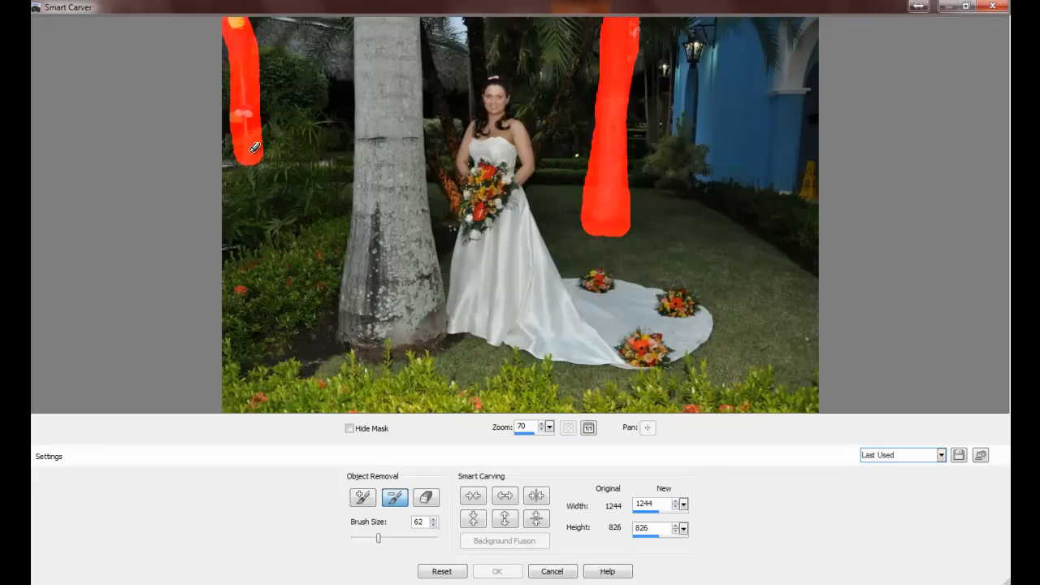
click(363, 498)
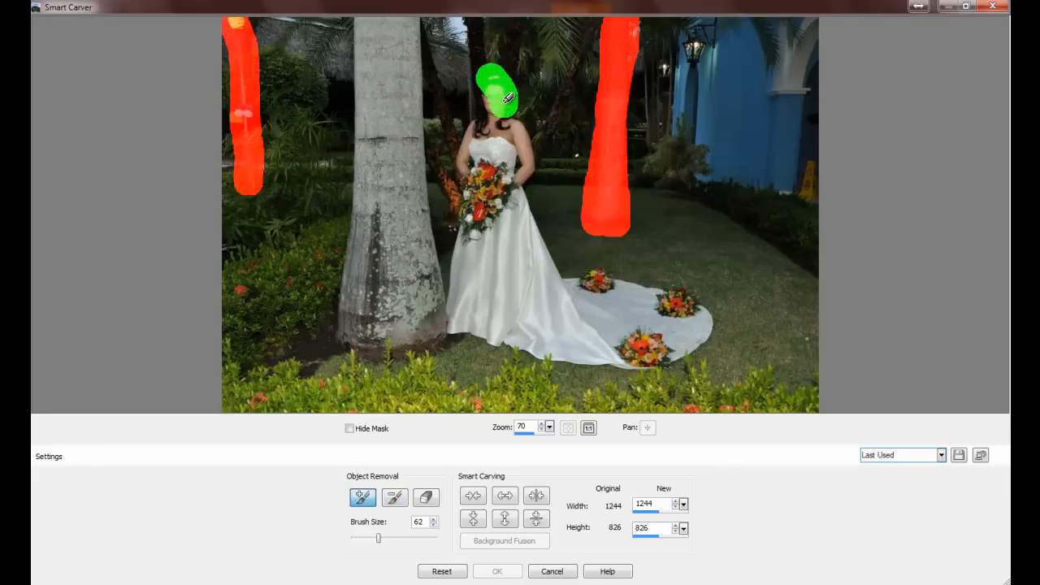
- Paint the bride, her dress train and the thick trunk green, then remove red-marked objects
drag(500, 90, 536, 220)
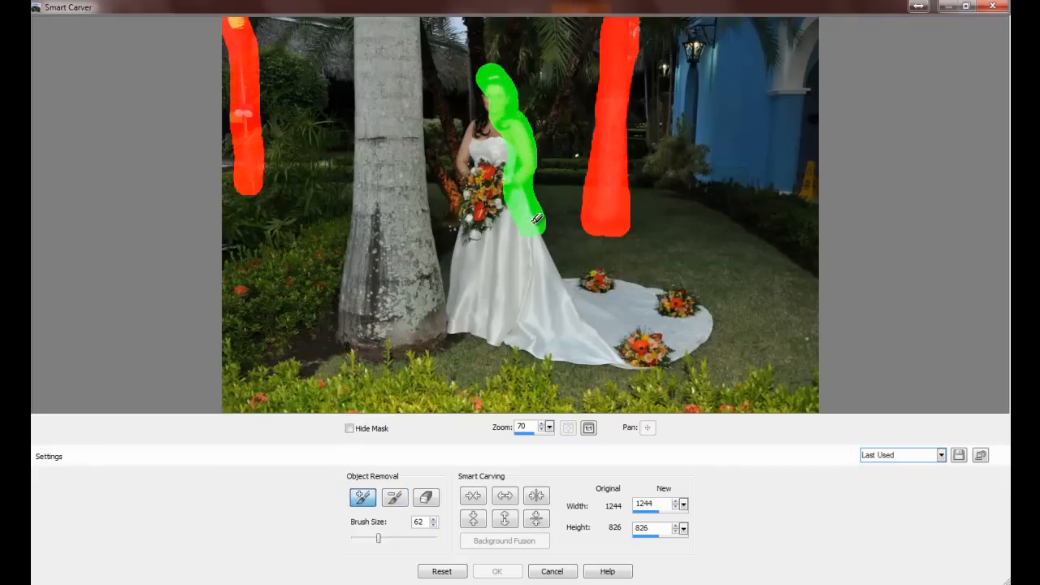
drag(536, 219, 569, 273)
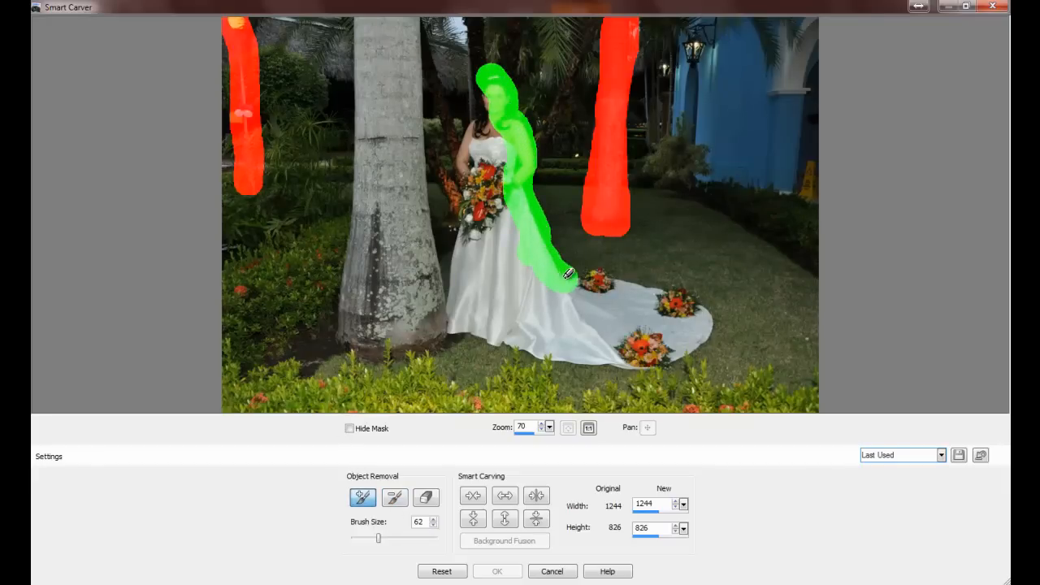
drag(569, 274, 707, 316)
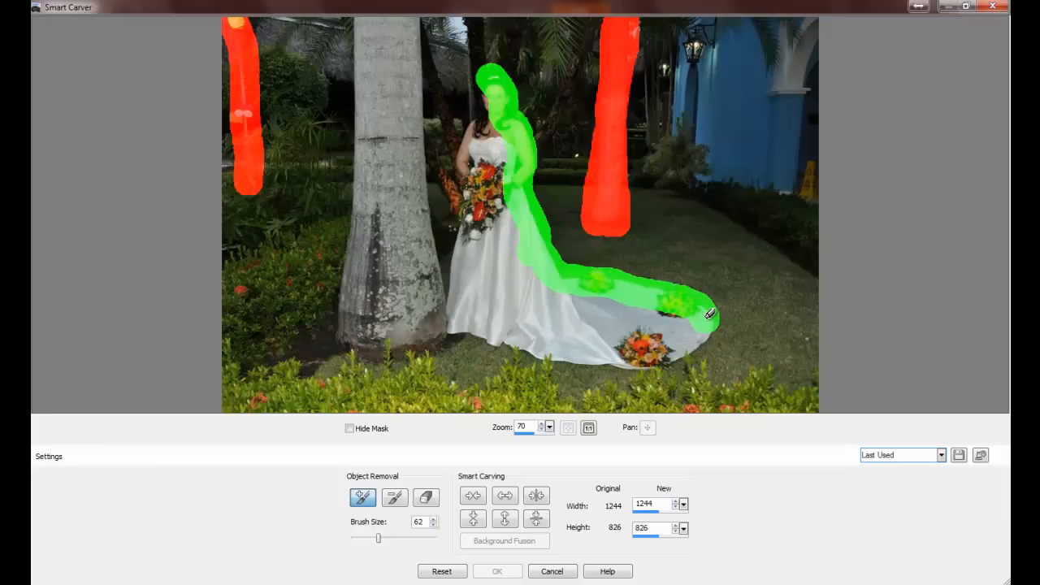
drag(708, 316, 467, 318)
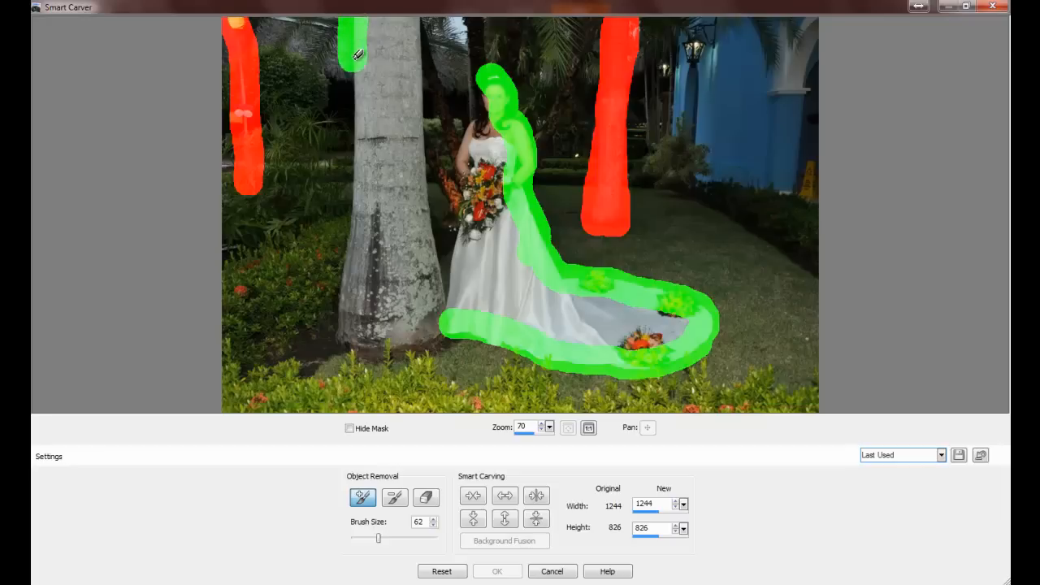
drag(353, 53, 345, 280)
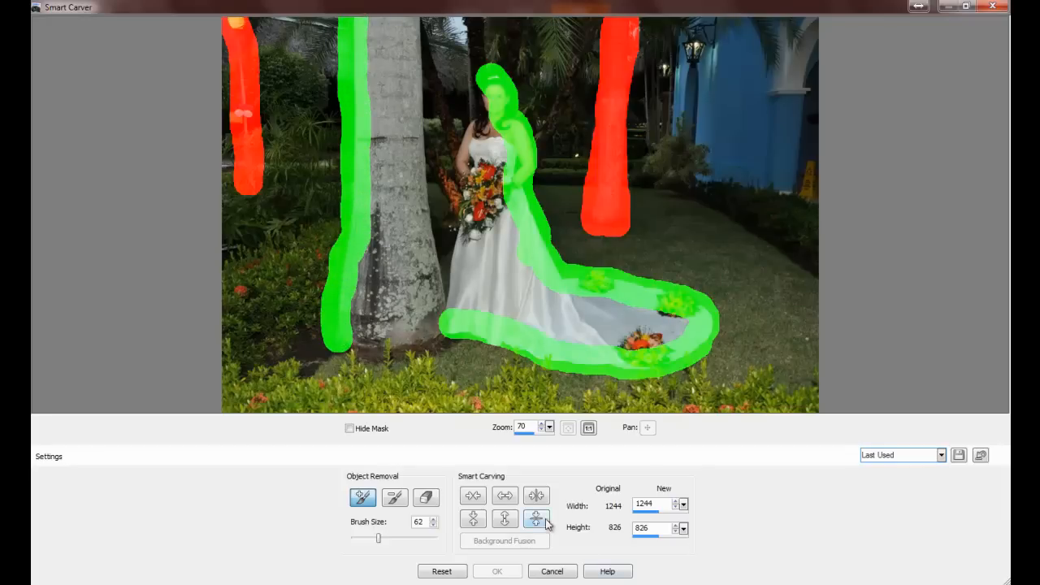
click(536, 495)
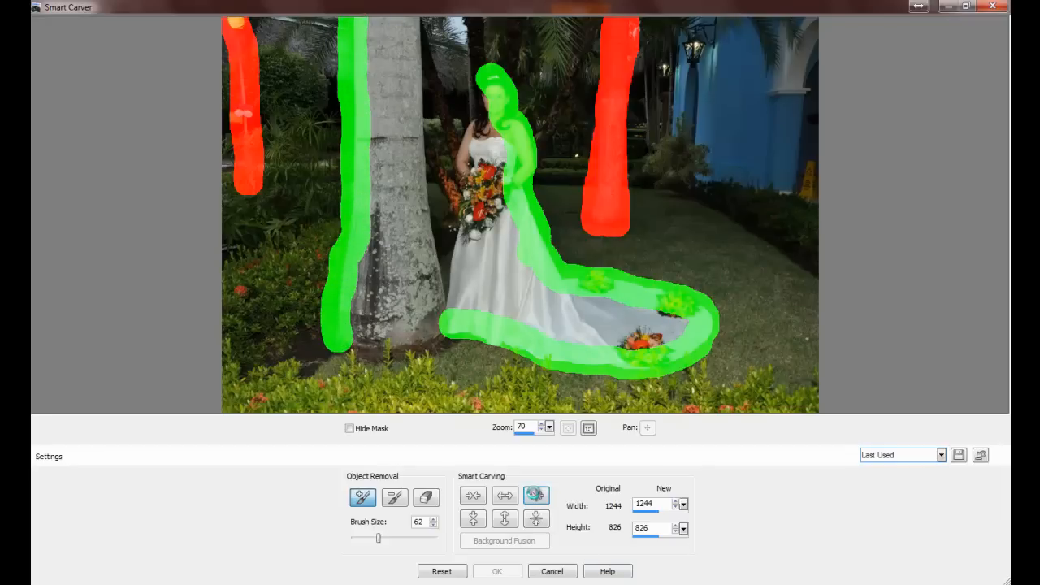